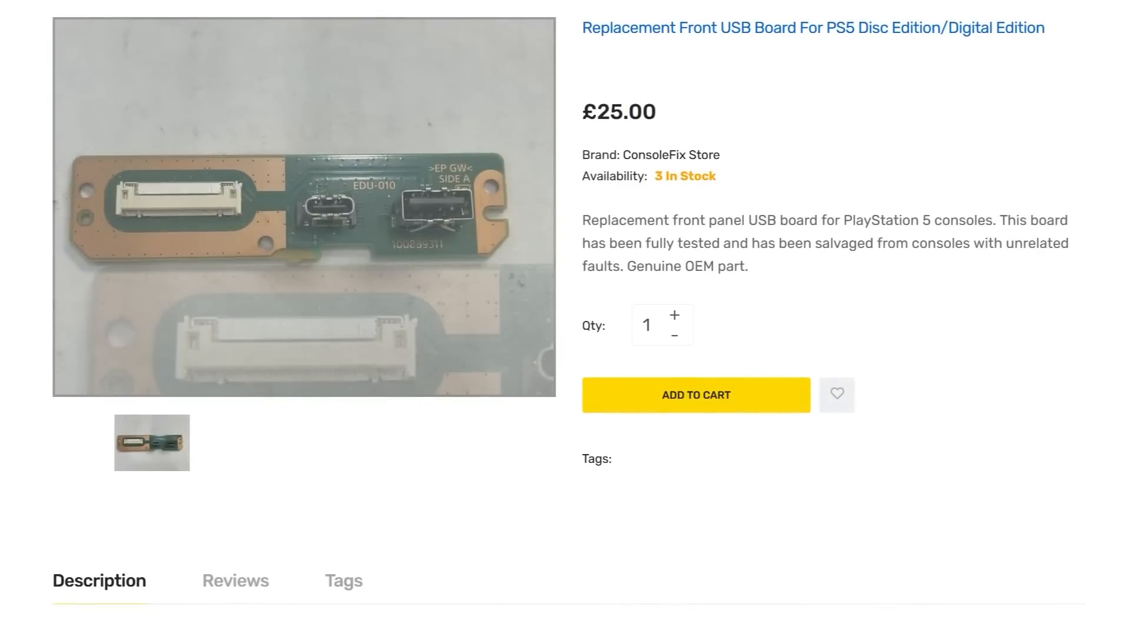
# Step: Add the PS5 front USB board to the cart, then check out with discount SUMMER for £22.50
pyautogui.click(695, 394)
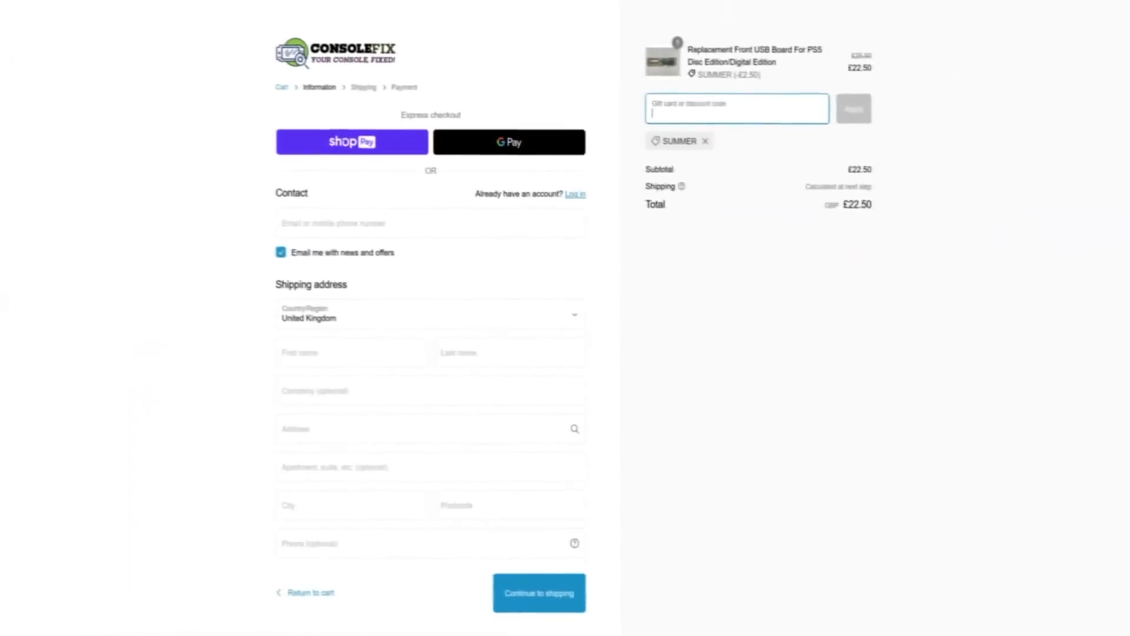